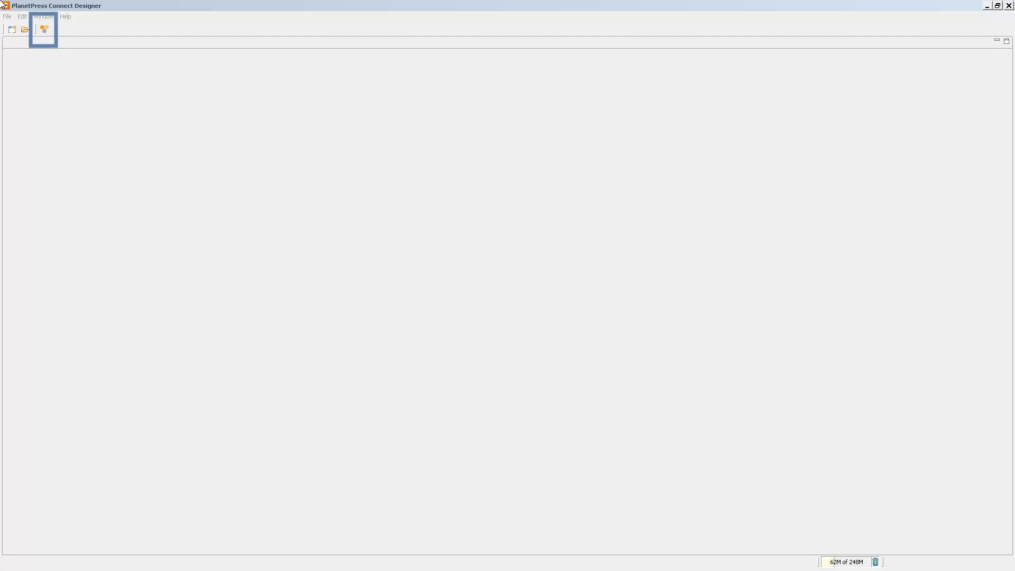
- Start a new Print template from the Welcome screen
left_click(44, 29)
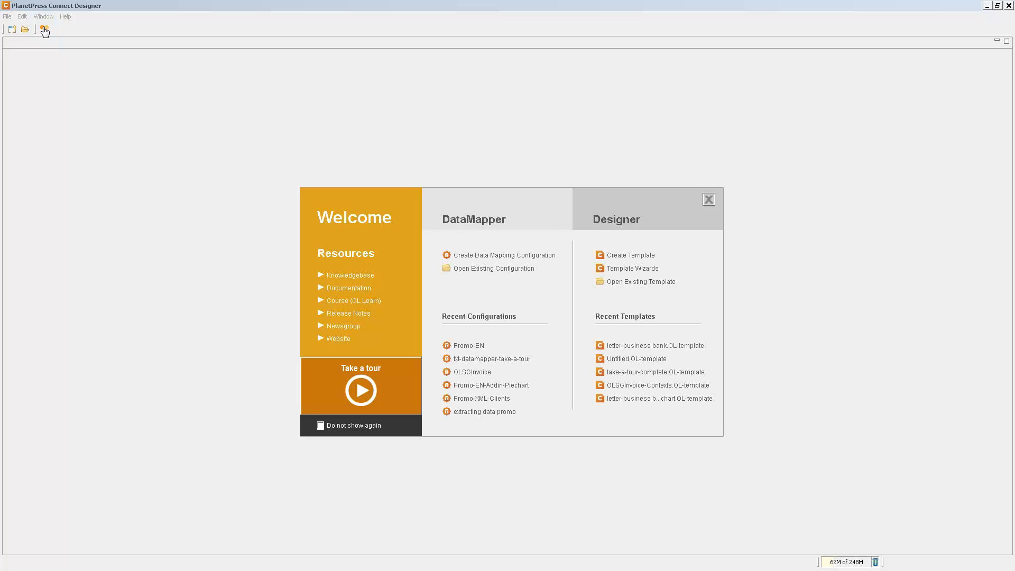
left_click(629, 255)
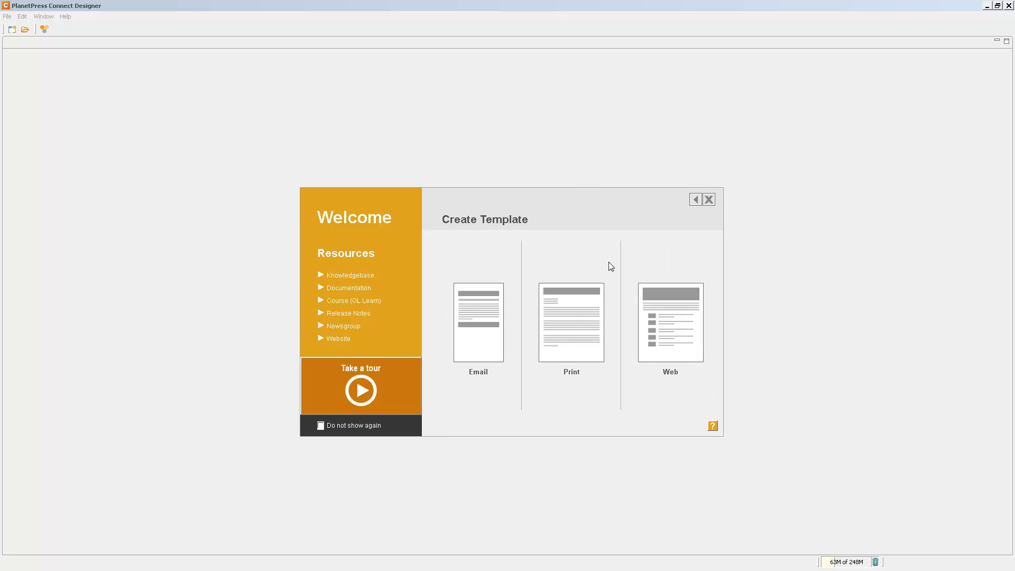
left_click(570, 323)
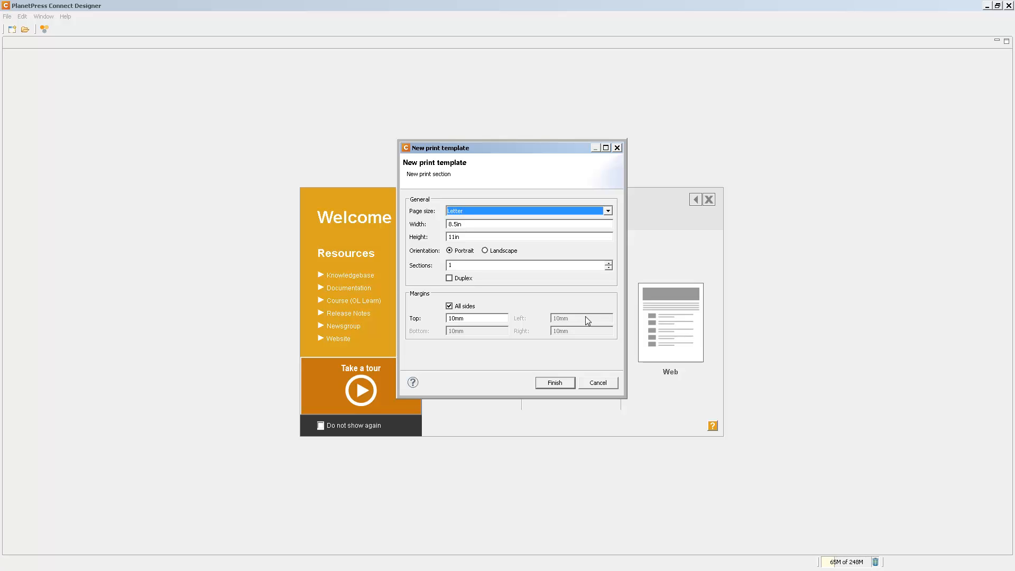
mouse_move(557, 374)
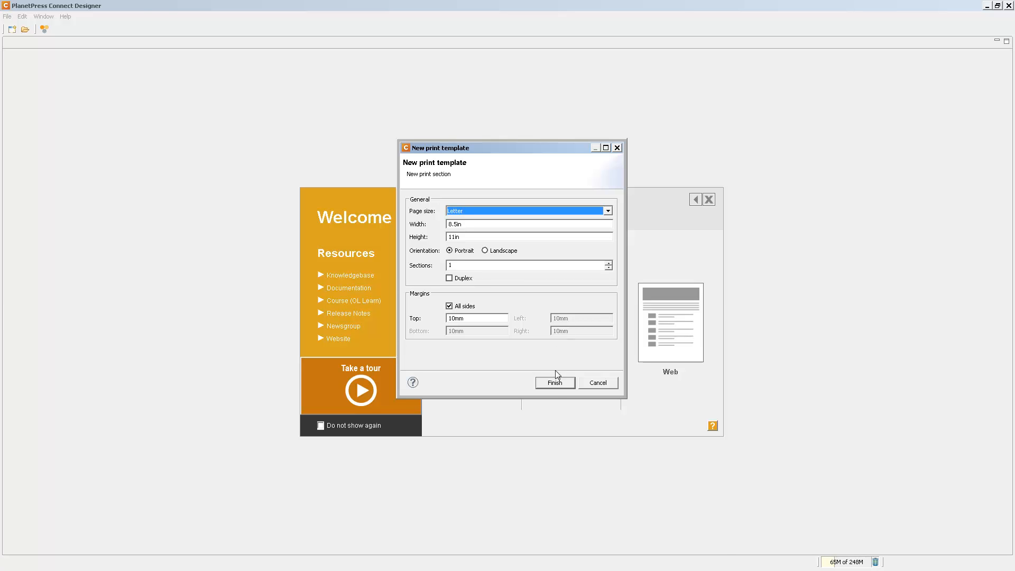
- Finish the wizard with Letter portrait, one section and 10mm margins
left_click(554, 383)
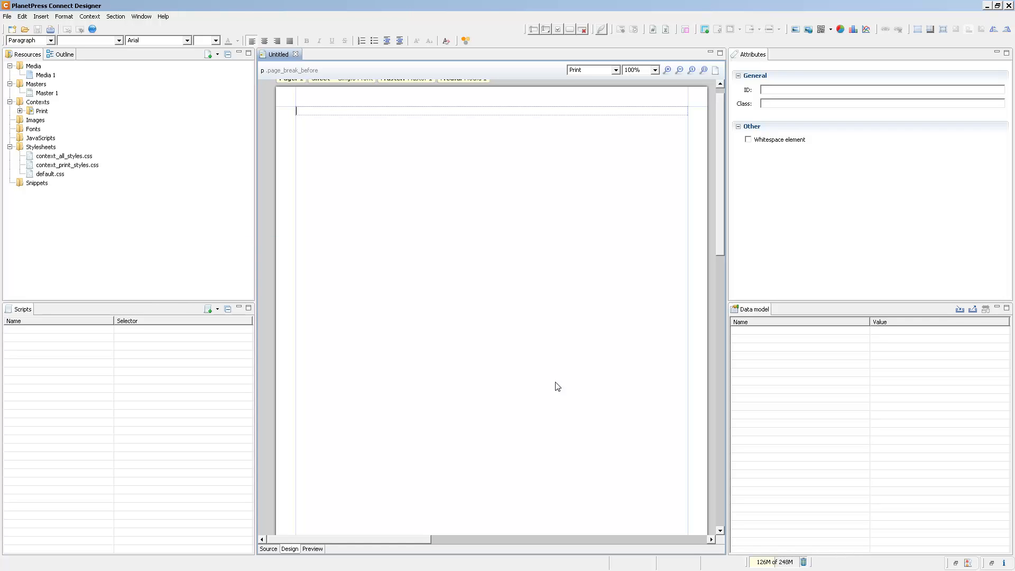
mouse_move(721, 150)
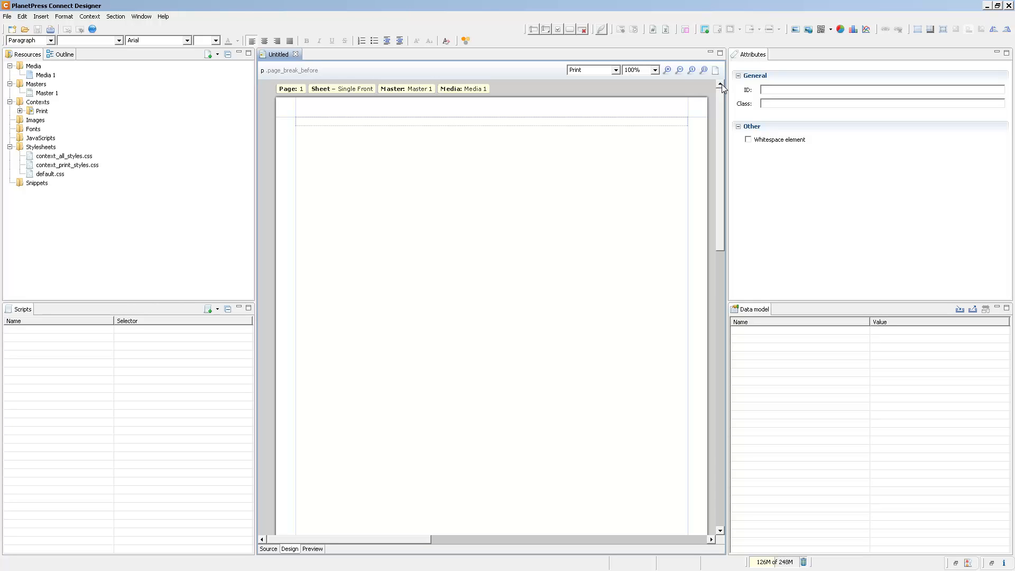
mouse_move(553, 88)
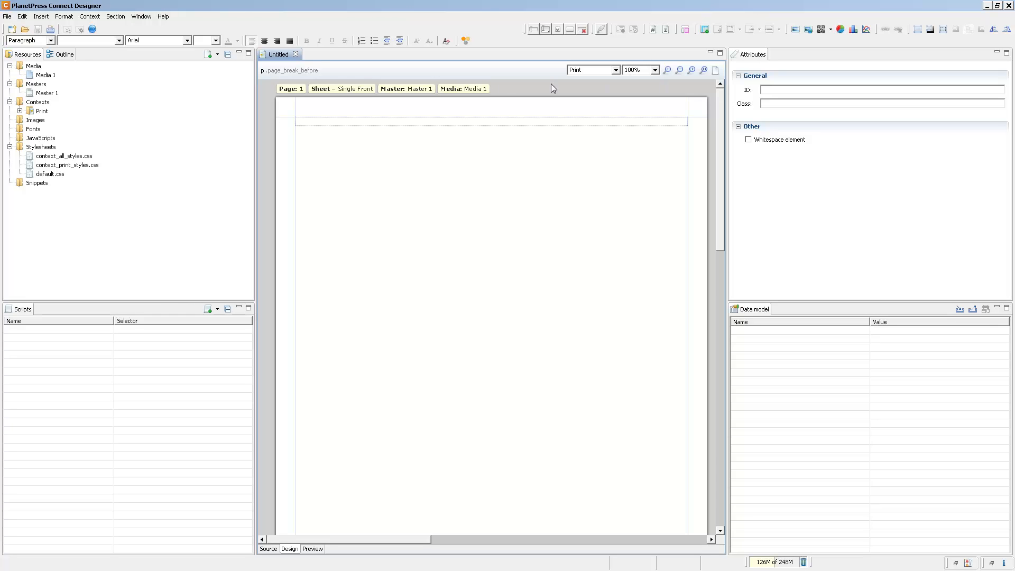
- Open Properties for Media 1 from its context menu in Resources
right_click(46, 74)
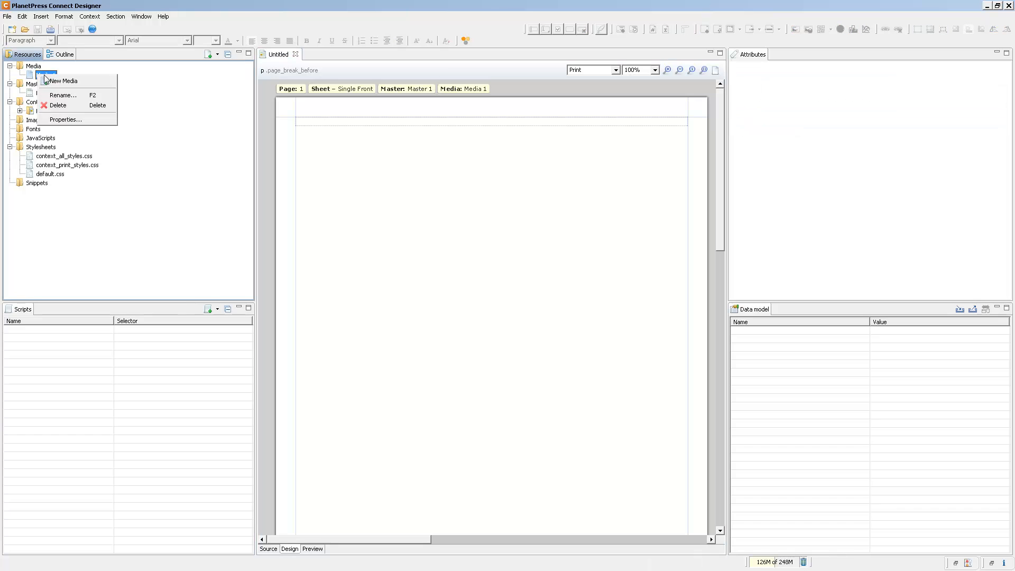
left_click(64, 119)
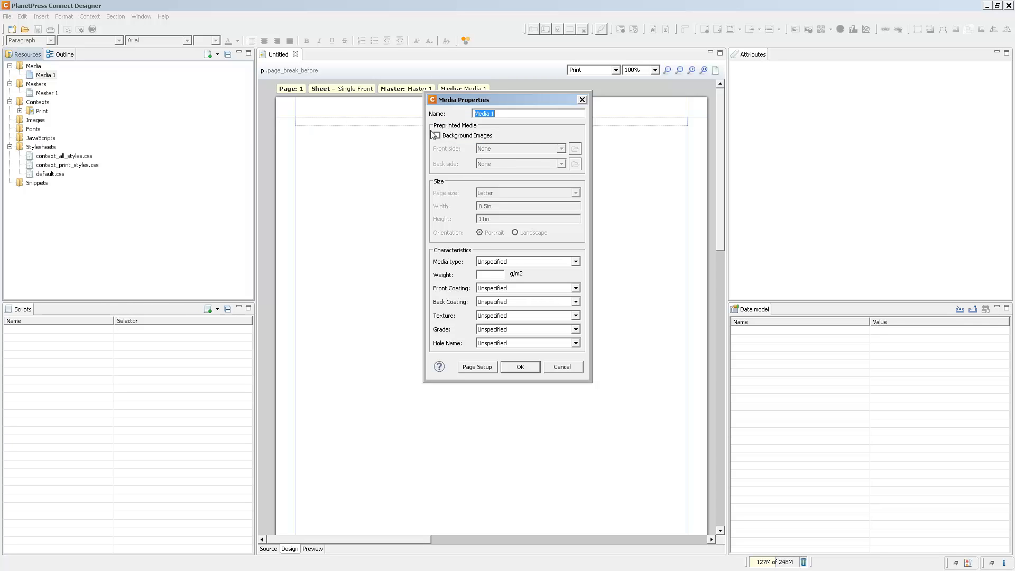
- Turn on Background Images for Media 1 and confirm with OK
left_click(435, 135)
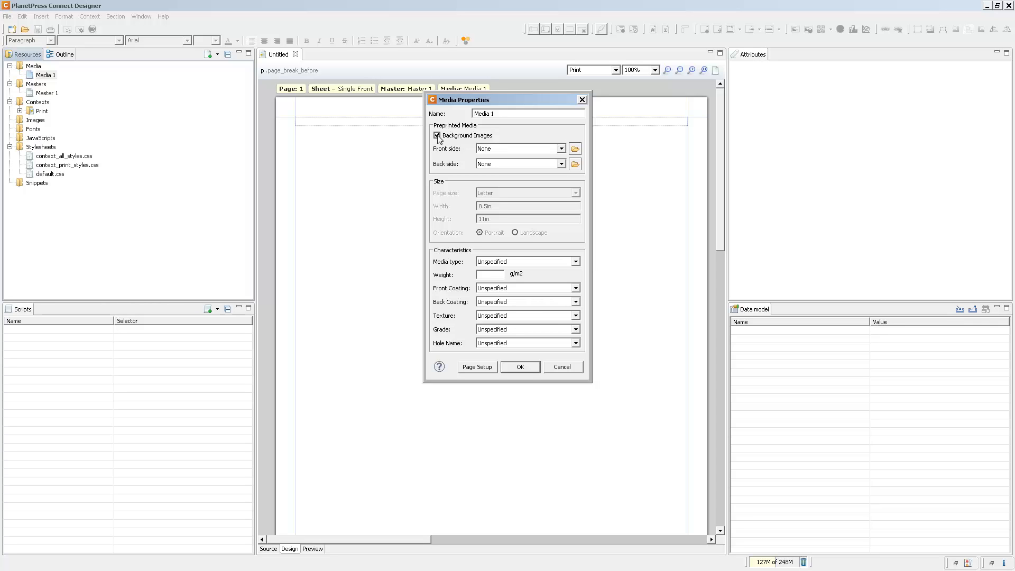
mouse_move(469, 144)
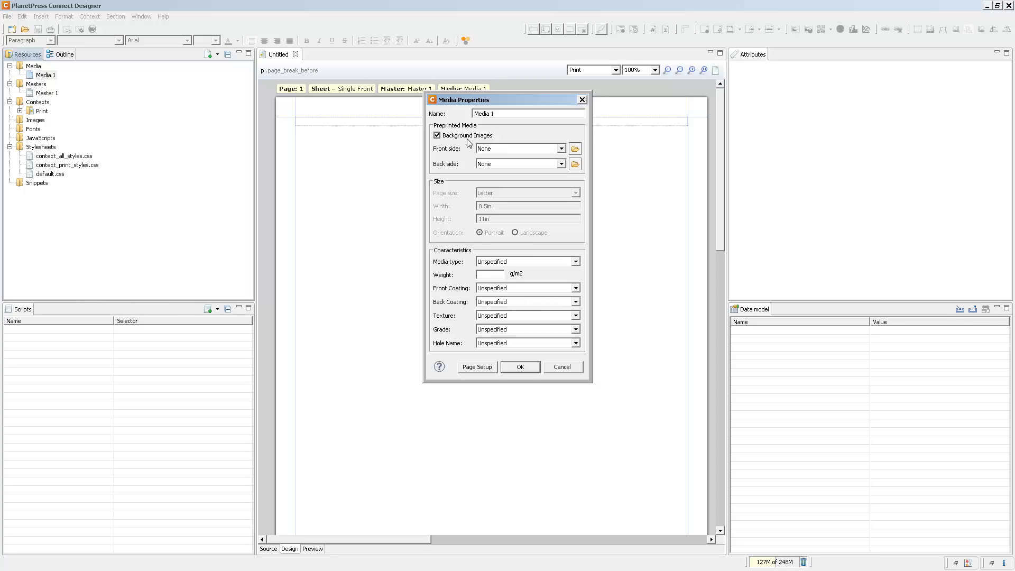
left_click(561, 366)
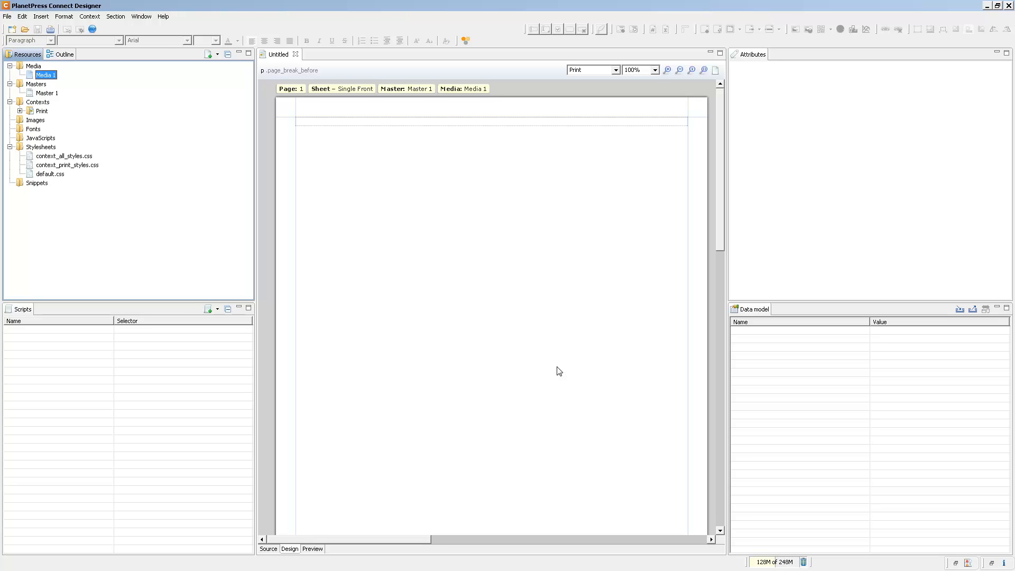
mouse_move(80, 222)
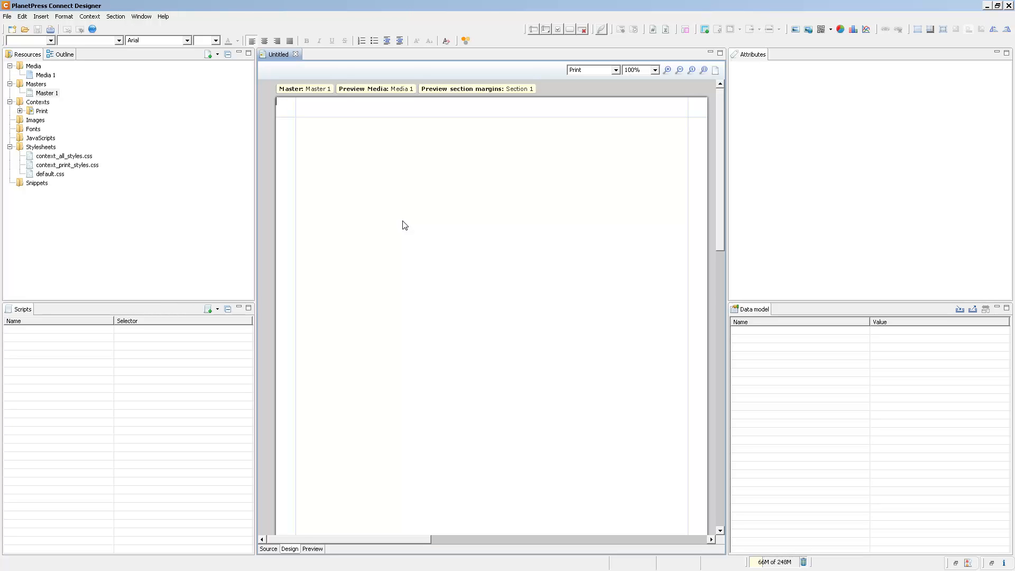
mouse_move(142, 195)
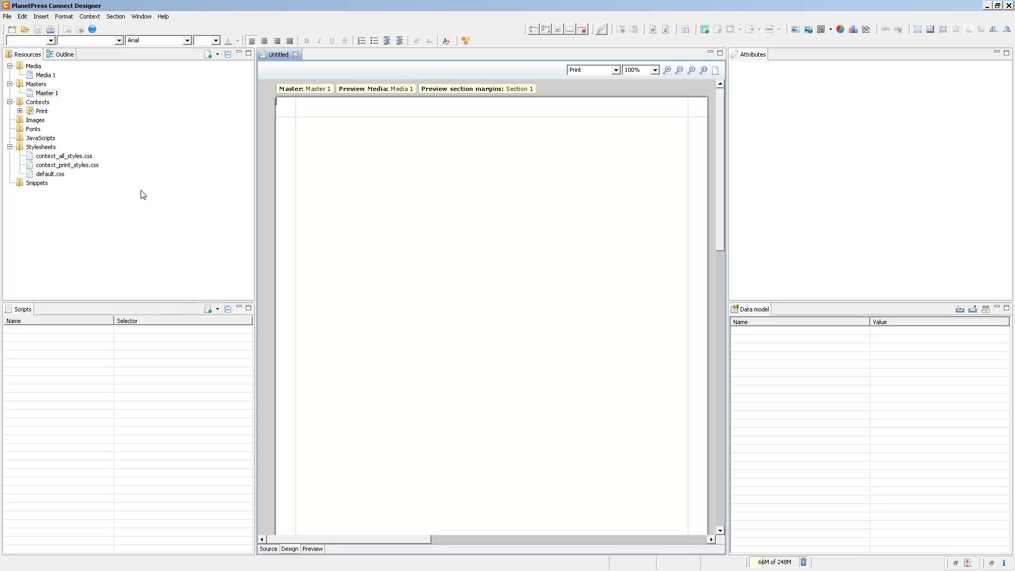
- Set Master 1's Header margin to 30mm in its Properties
right_click(46, 92)
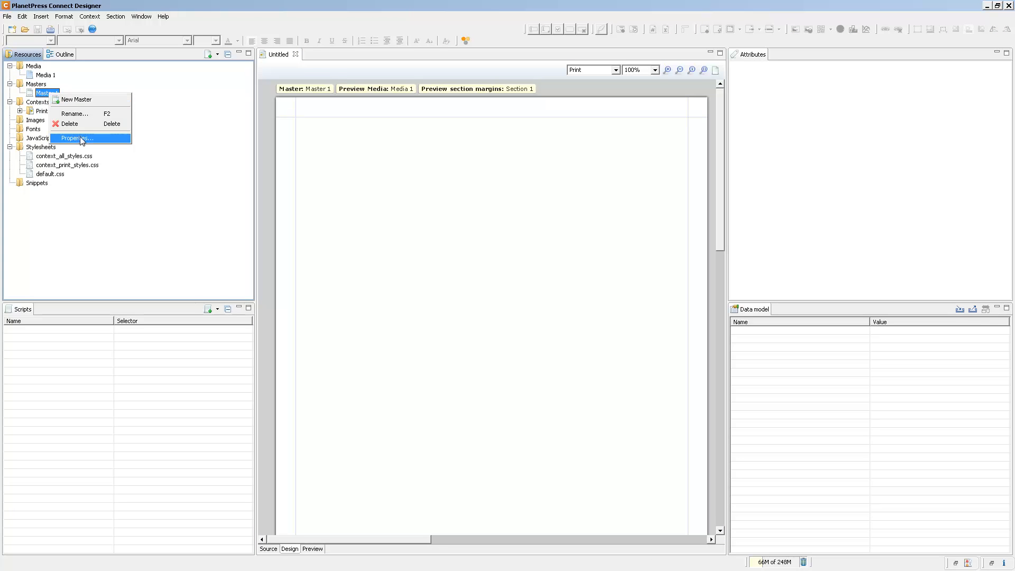
left_click(76, 138)
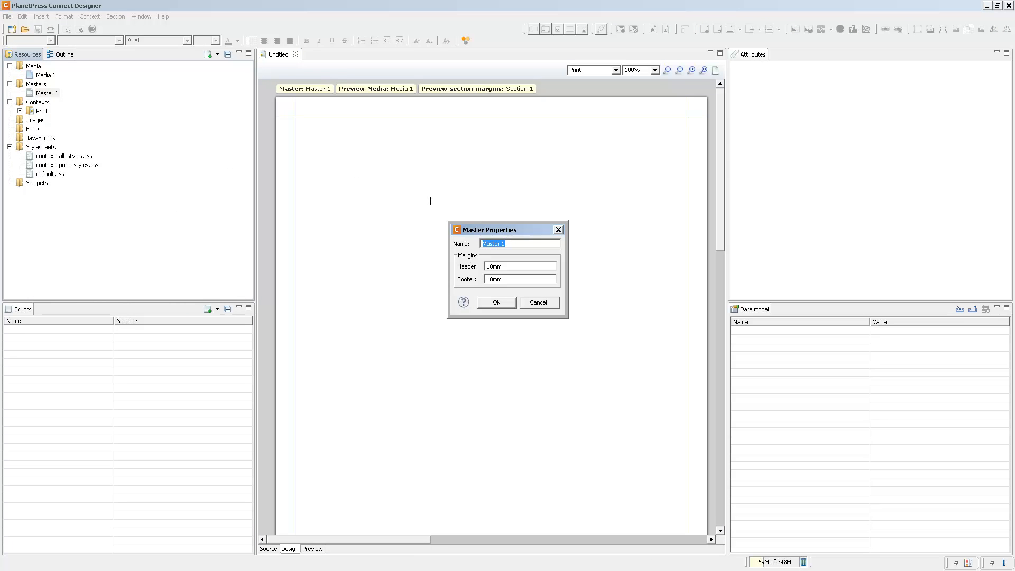
left_click(518, 266)
type("30")
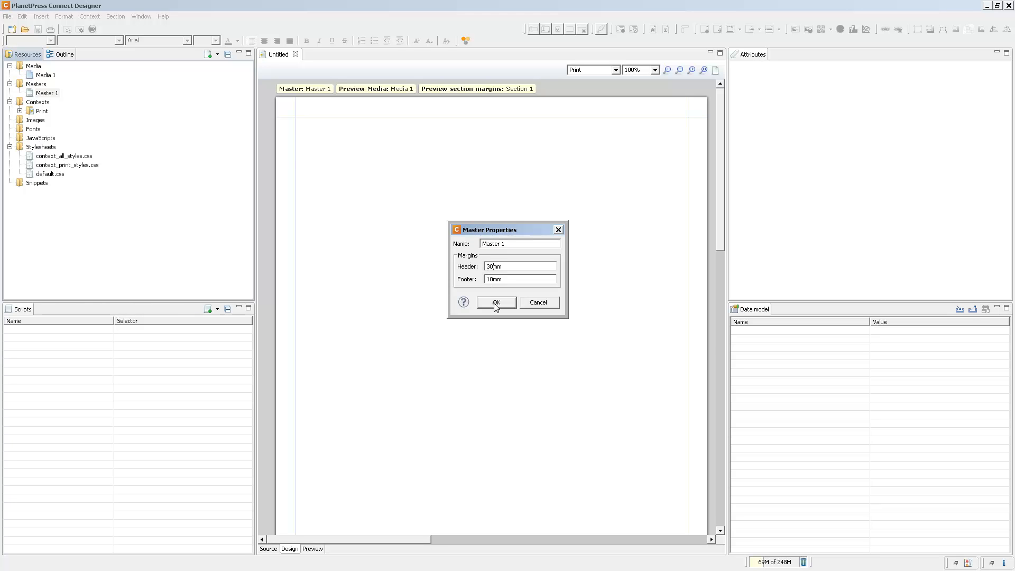
left_click(495, 302)
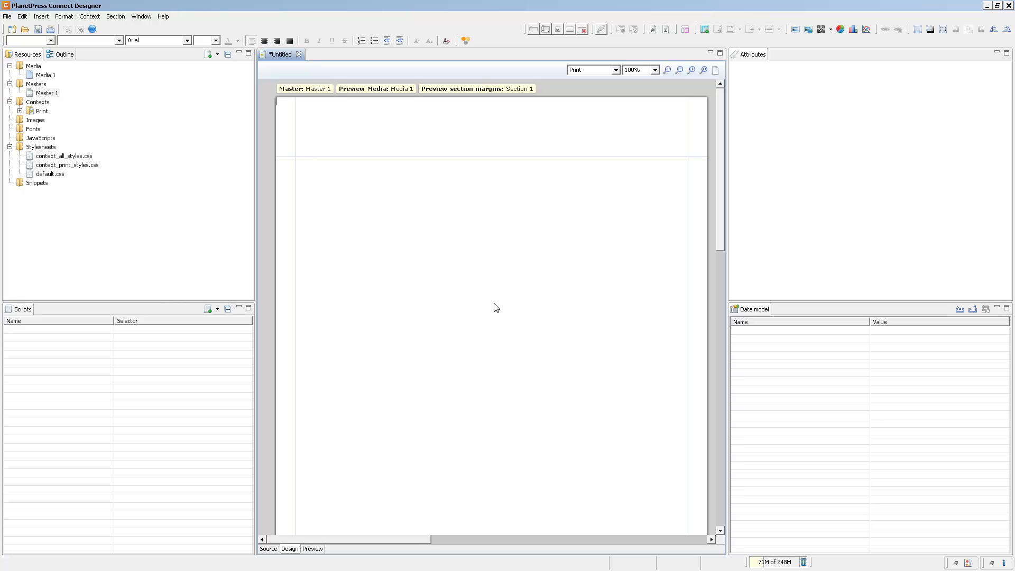
mouse_move(918, 68)
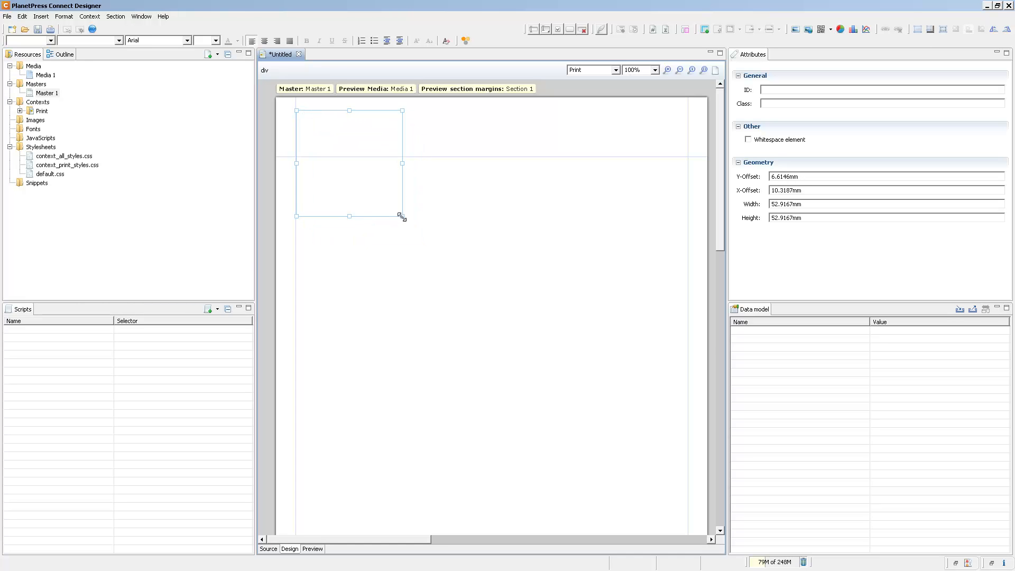
- Draw a header box on Master 1 containing the Heading 1 text 'This is a header'
left_click_drag(401, 217, 545, 147)
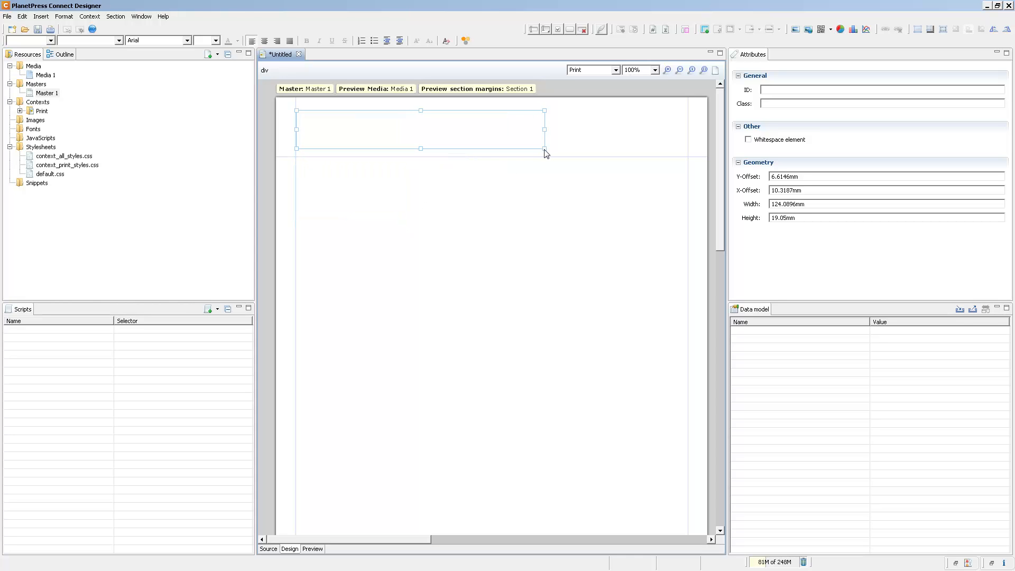
type("This is a header")
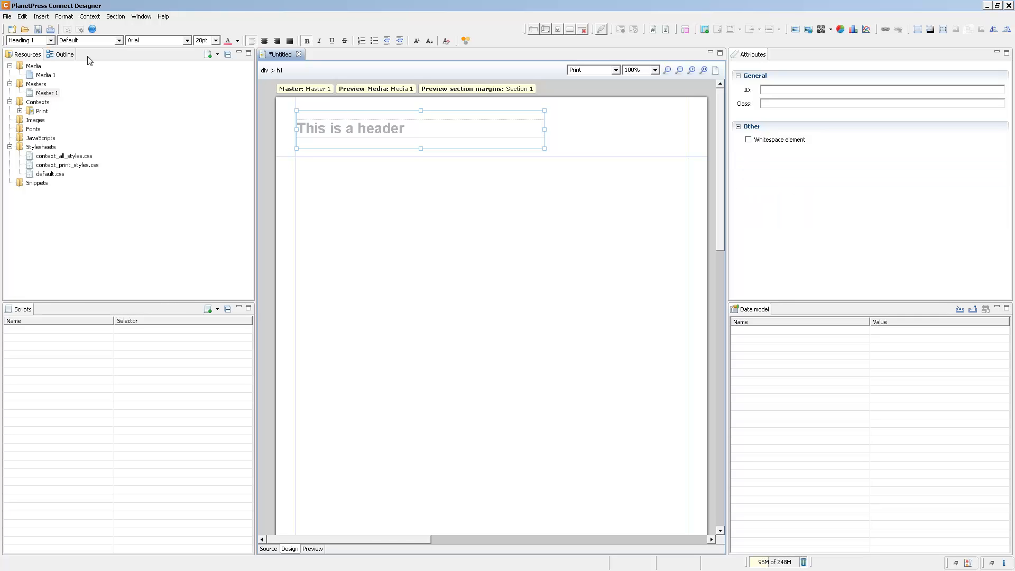
left_click(389, 209)
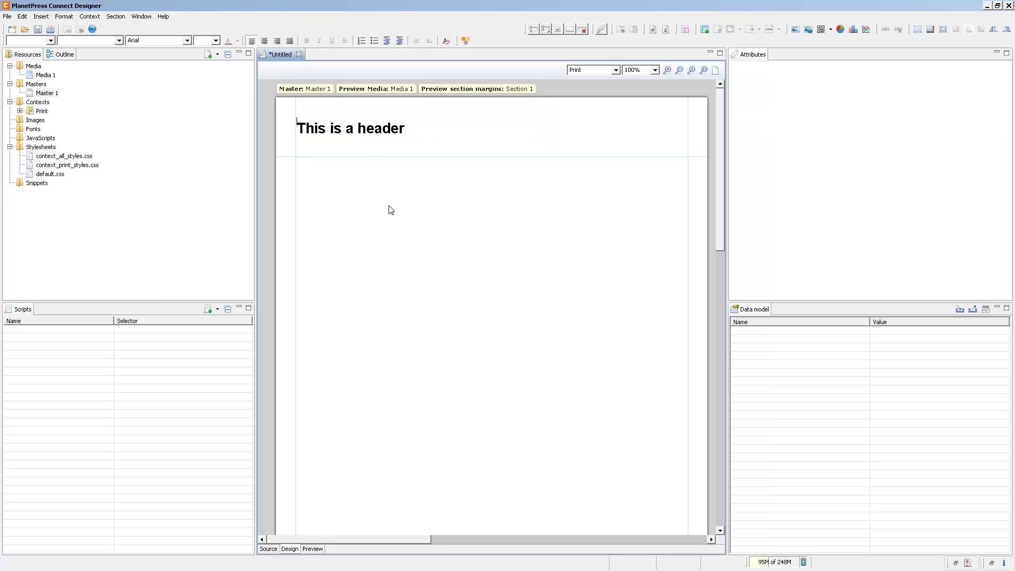
mouse_move(101, 181)
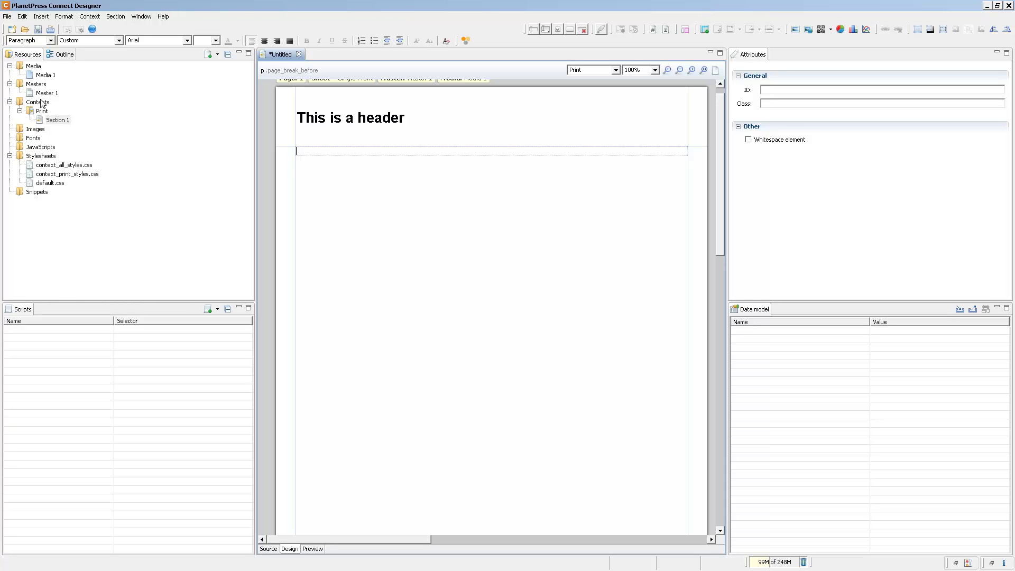
- On Master 1, move a new box to the top right and type 'Page'
left_click(47, 93)
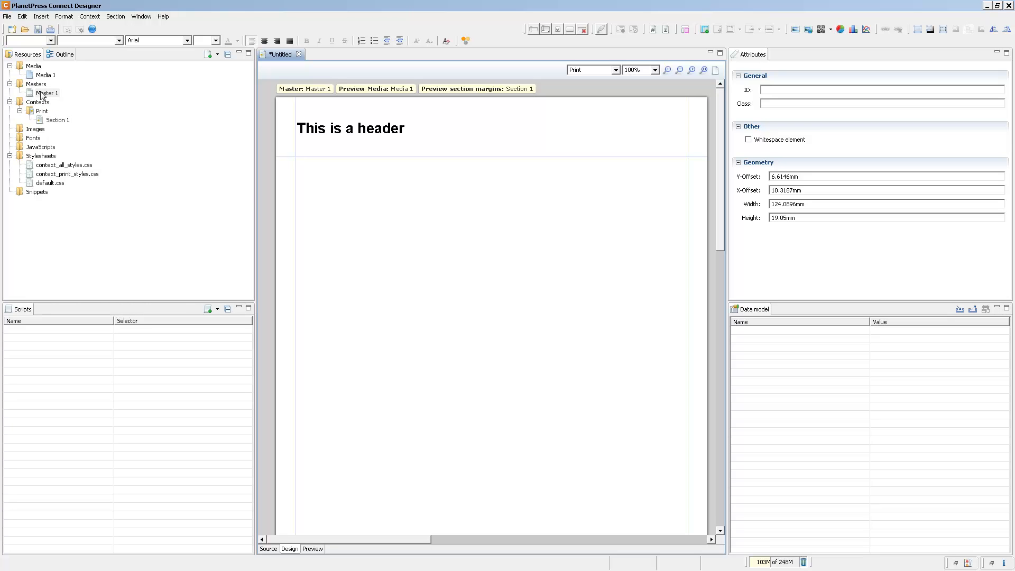
mouse_move(916, 37)
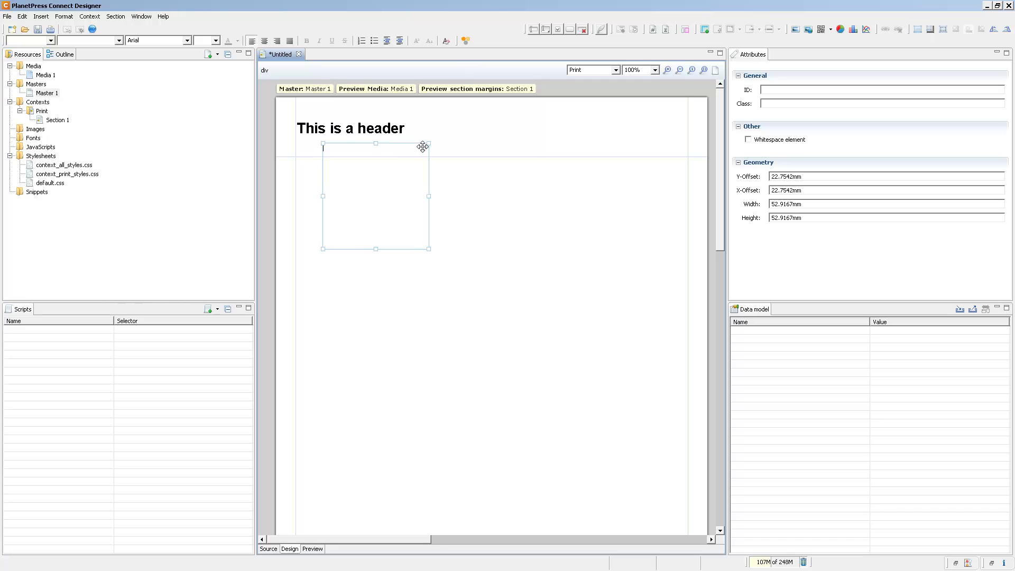
left_click_drag(375, 194, 623, 119)
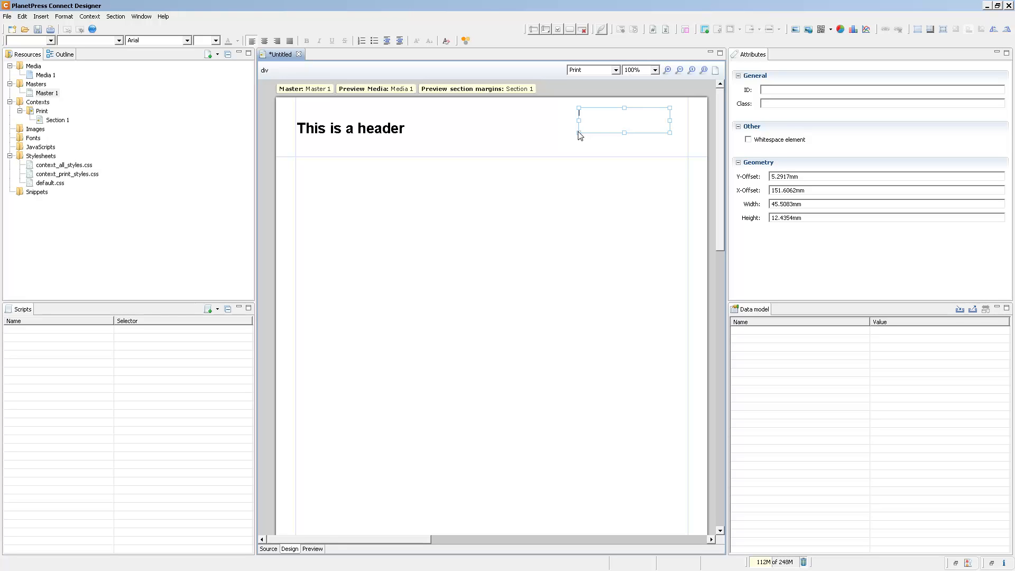
type("Page {#} of {##")
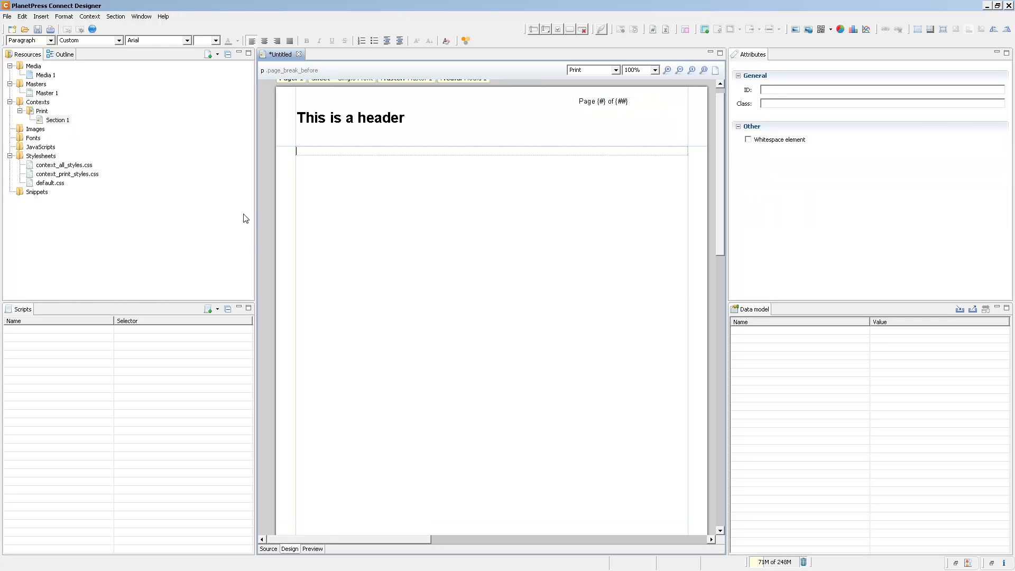
- Switch to Preview to see the counter render as 'Page 1 of 1'
left_click(312, 548)
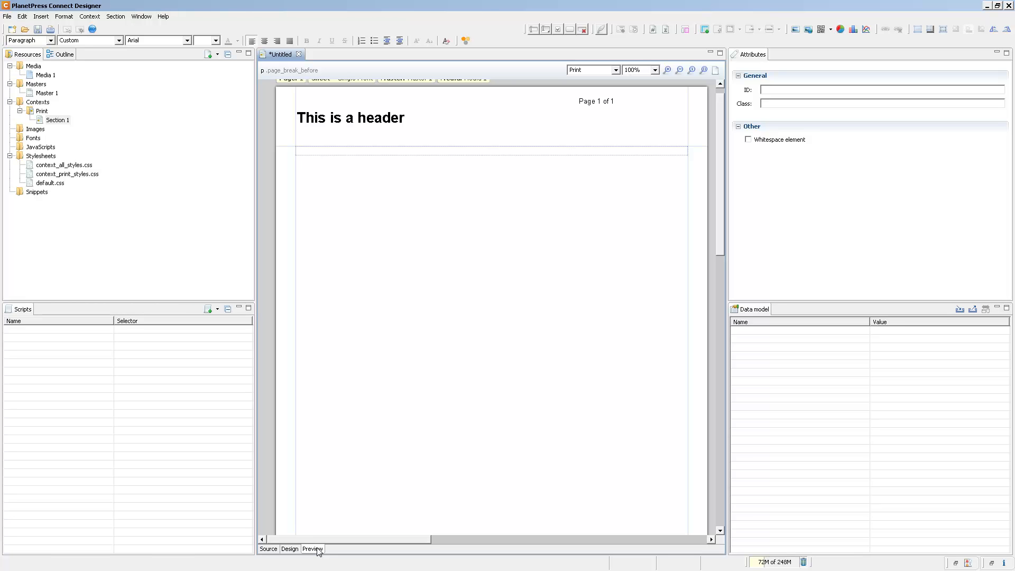
mouse_move(673, 259)
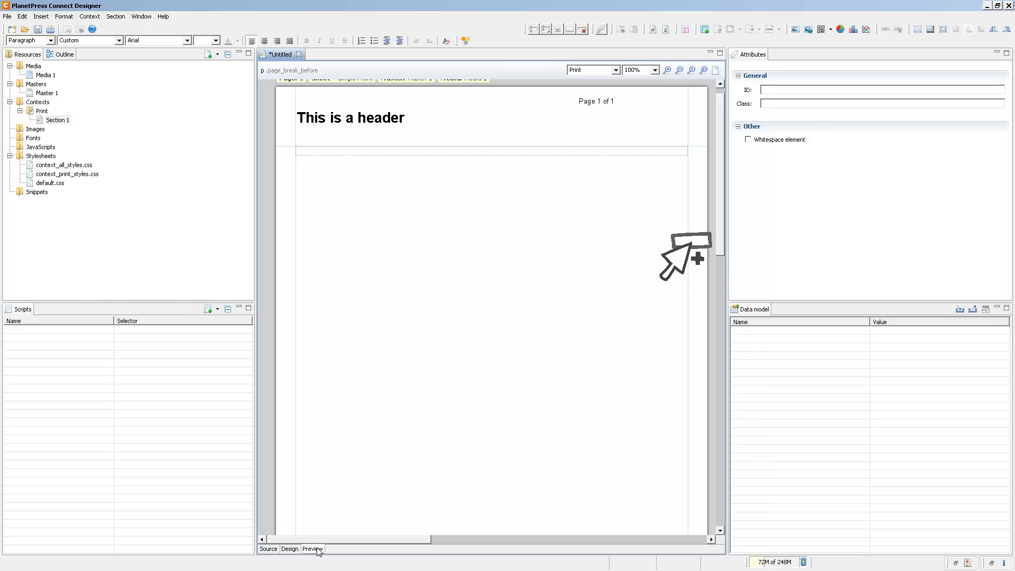
mouse_move(595, 126)
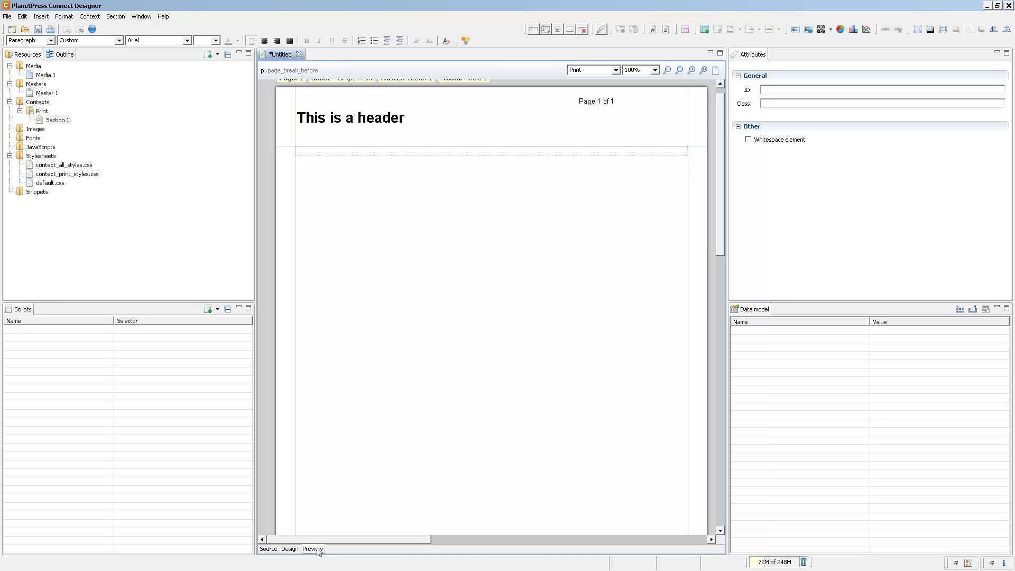
mouse_move(331, 551)
type("Customer ID")
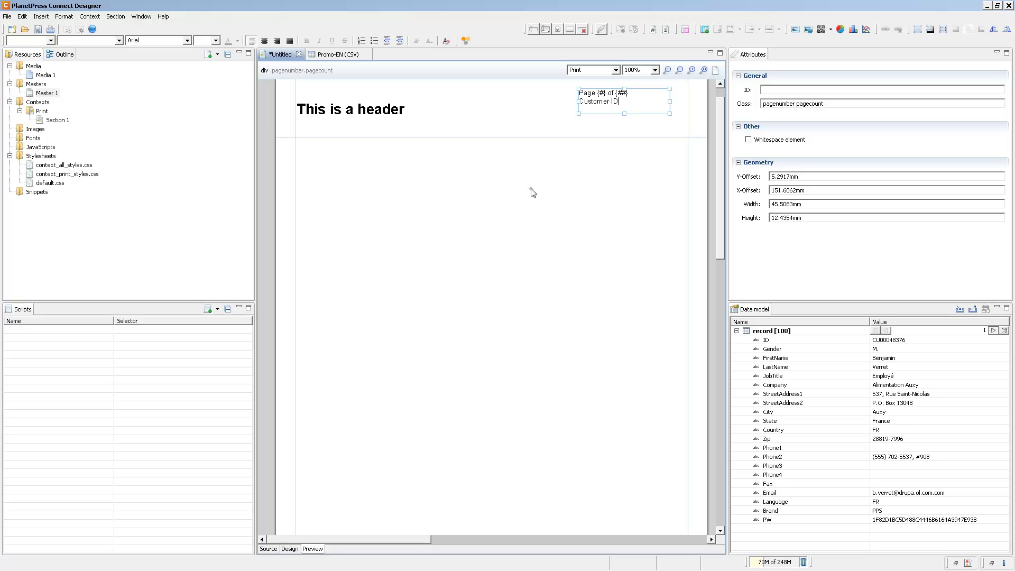
- Drag the ID field after 'Customer ID:', then expand Contexts > Print
left_click(767, 339)
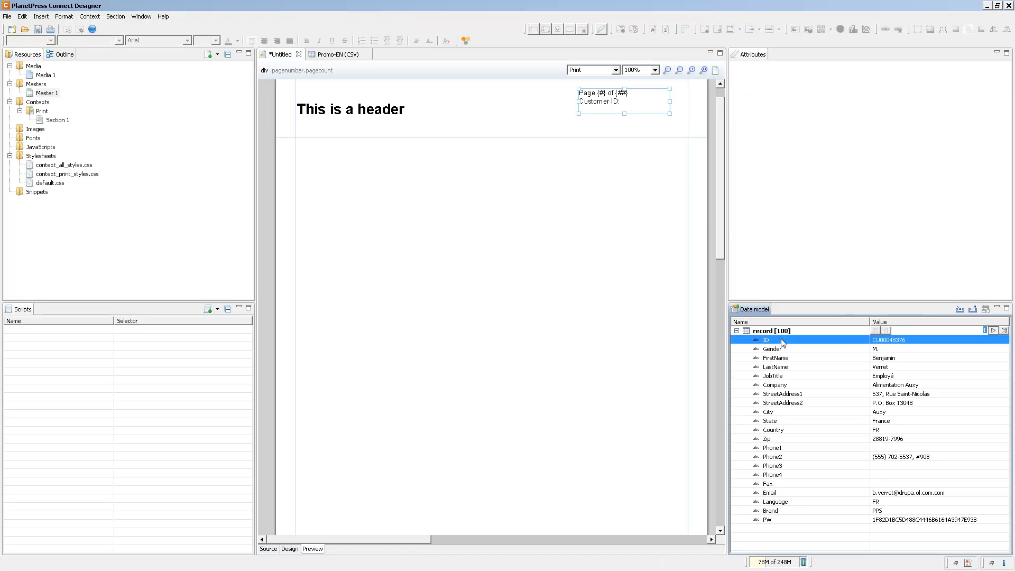
left_click_drag(781, 339, 625, 102)
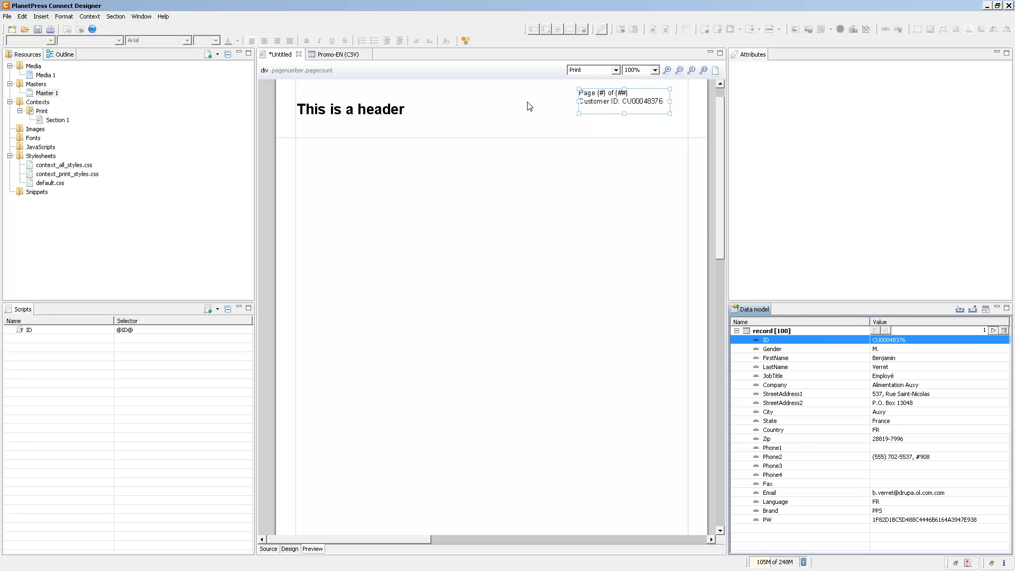
left_click(20, 110)
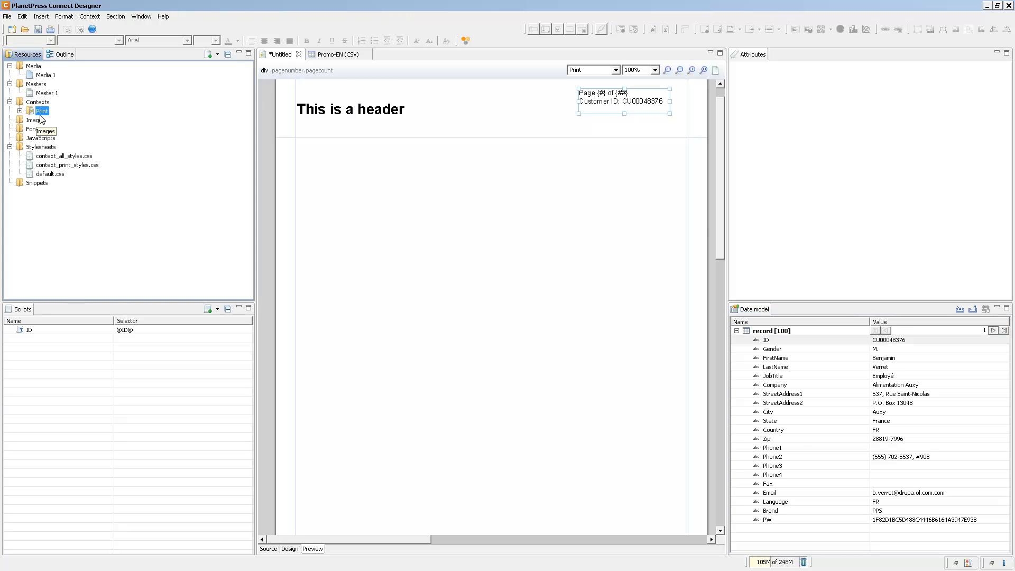
left_click(20, 120)
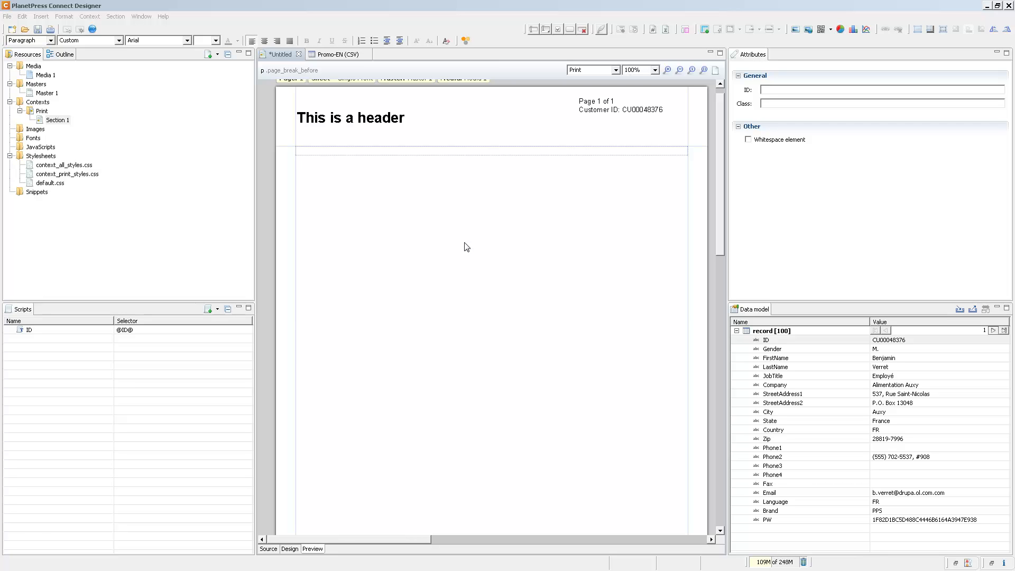
mouse_move(541, 294)
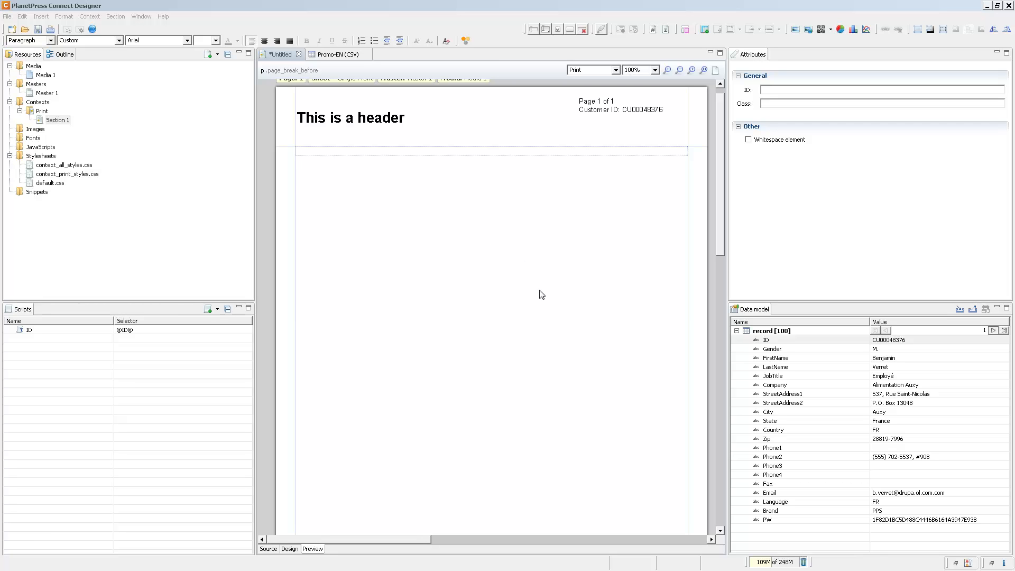
mouse_move(542, 310)
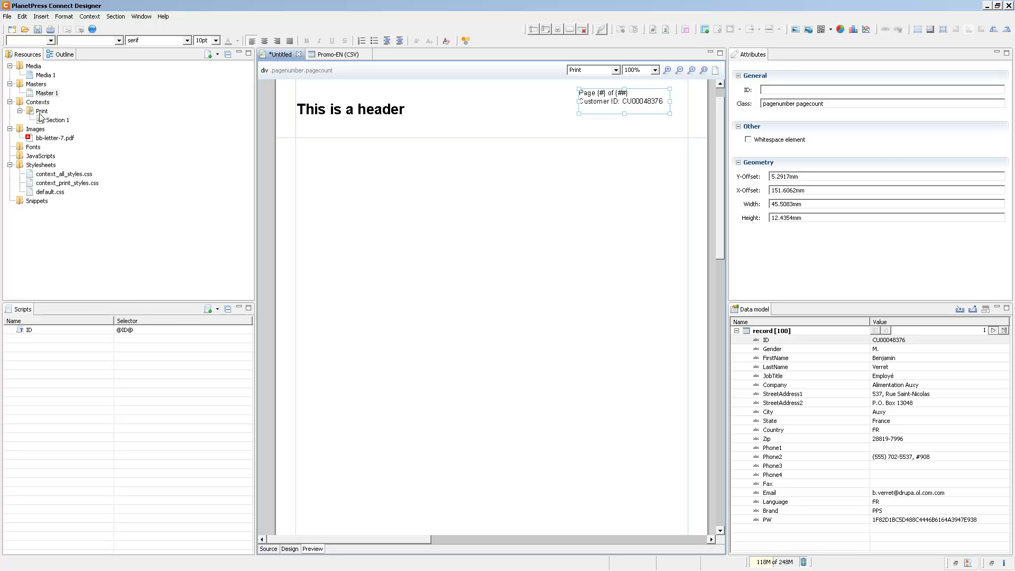
- Place the bb-letter-7.pdf letterhead as Master 1's full-page background
left_click(55, 138)
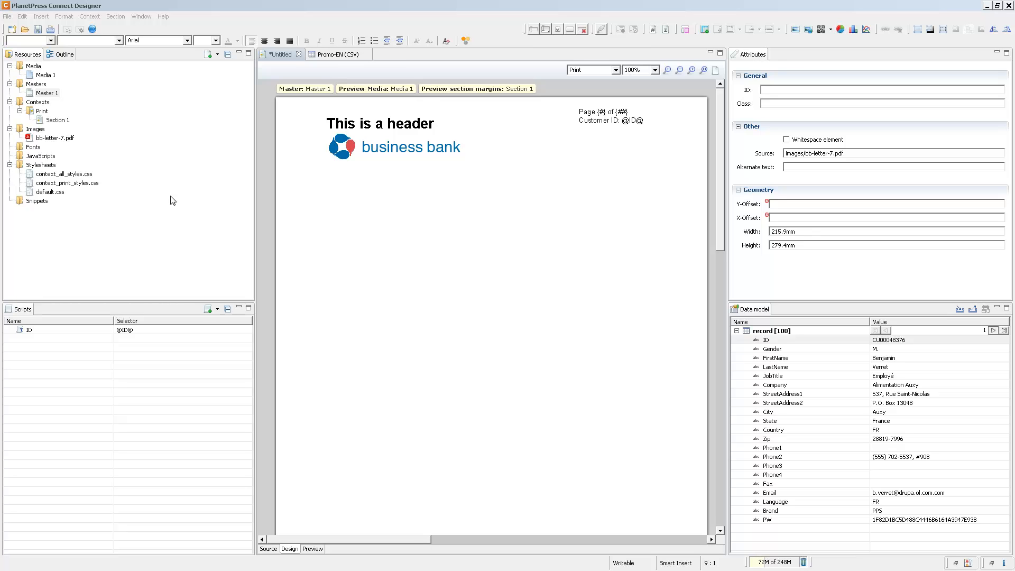
mouse_move(52, 151)
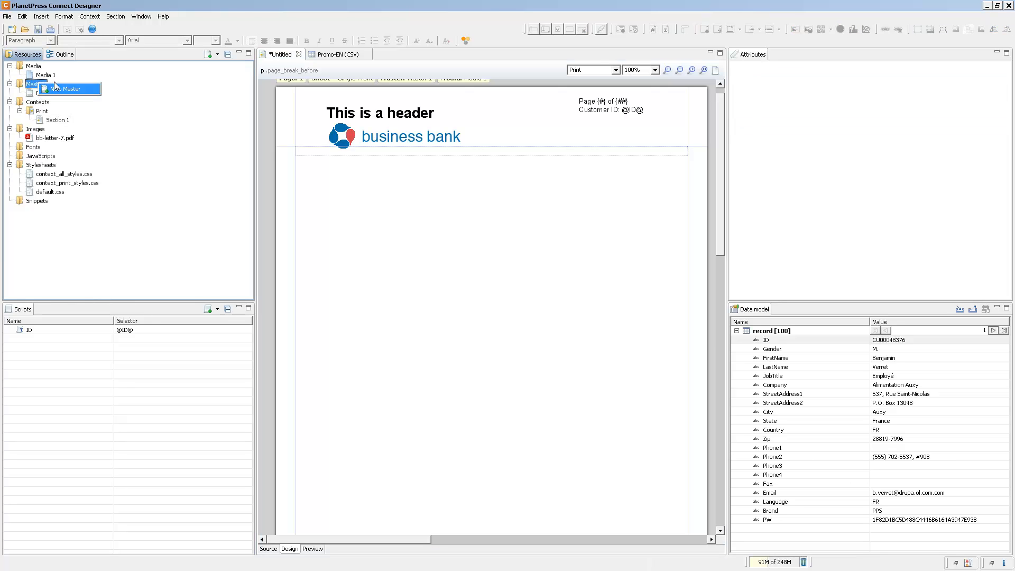
- Add a new master, Master 2, with its footer margin set to 50mm
left_click(69, 89)
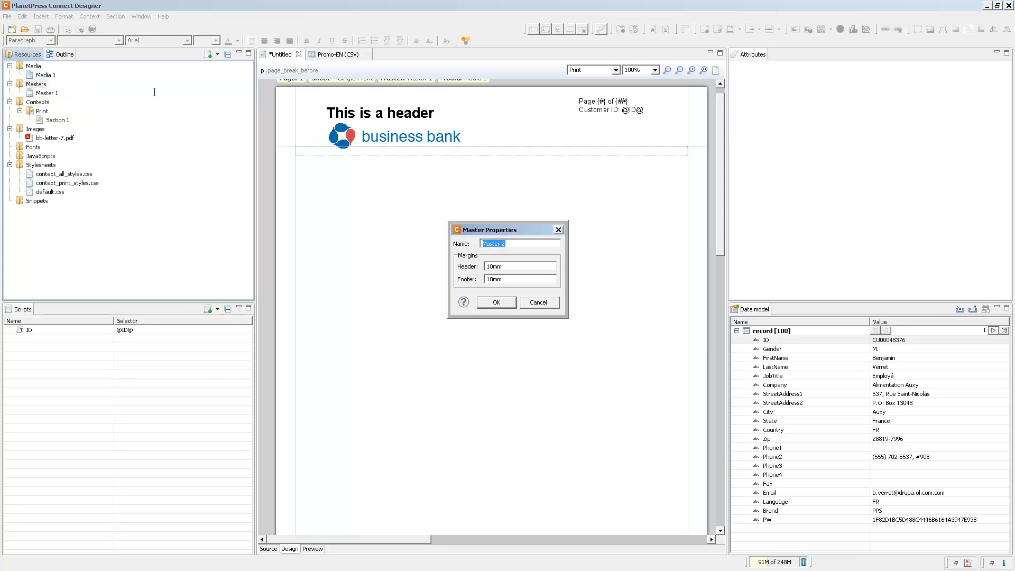
left_click(517, 279)
type("50")
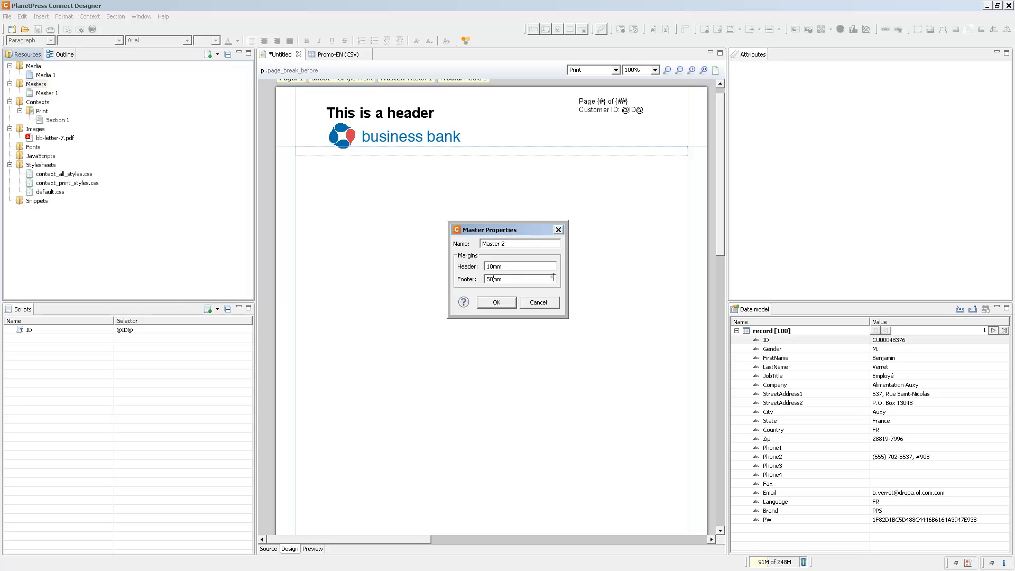
left_click(495, 302)
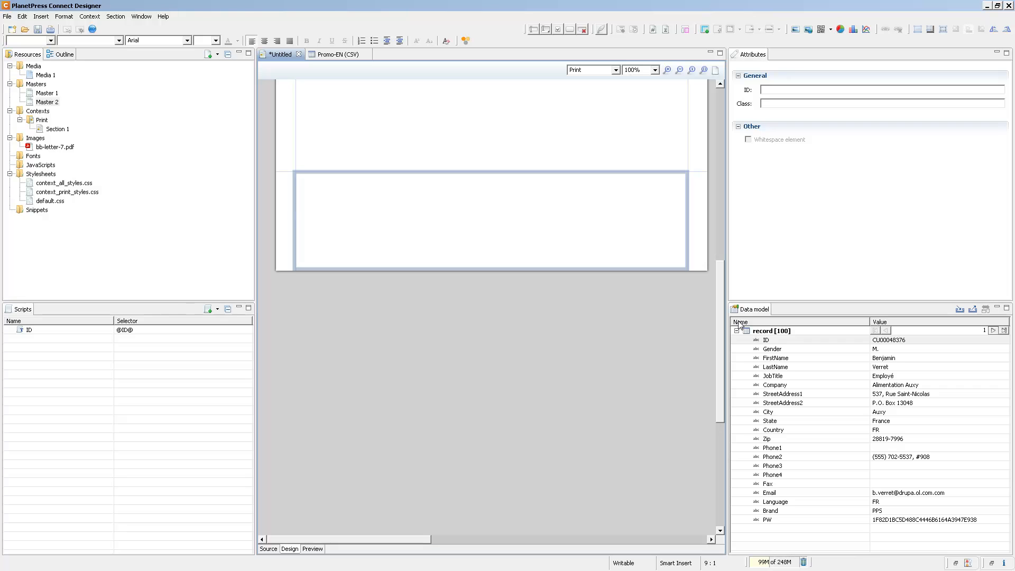
- Place a page-wide box in the footer with 'This is a footer' styled as Heading 1
left_click(488, 220)
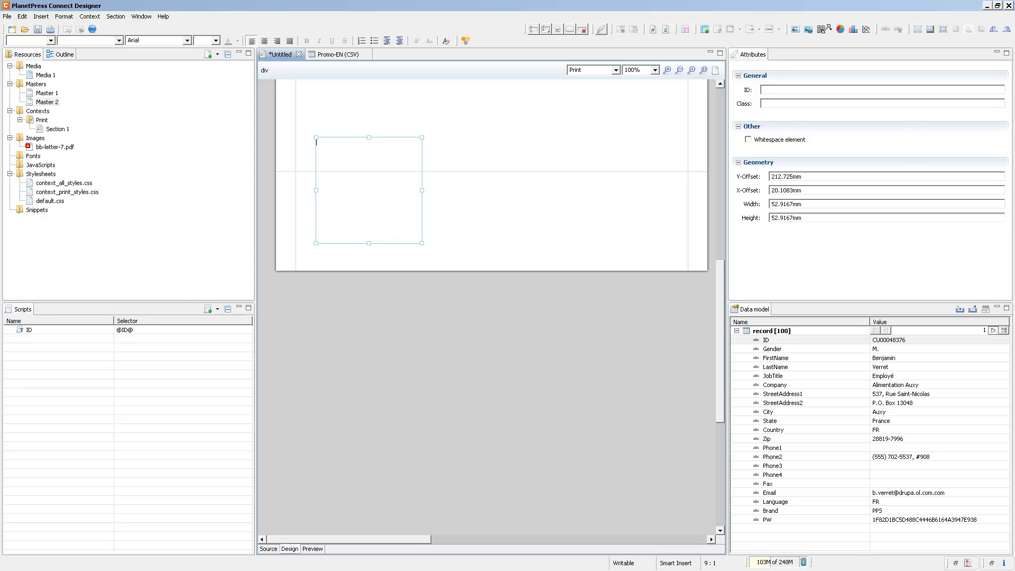
left_click_drag(422, 243, 631, 236)
type("This is a footer")
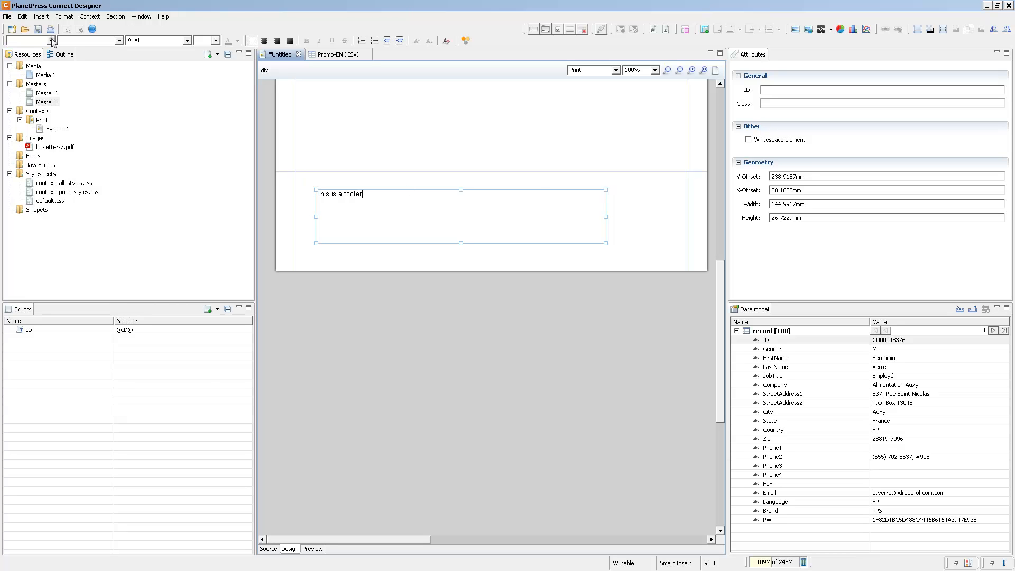
left_click(29, 40)
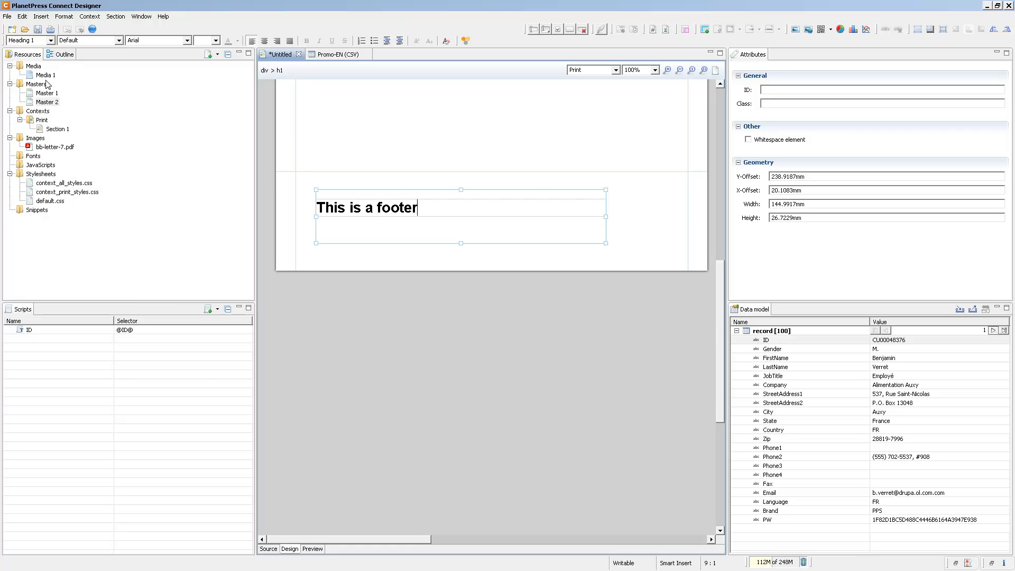